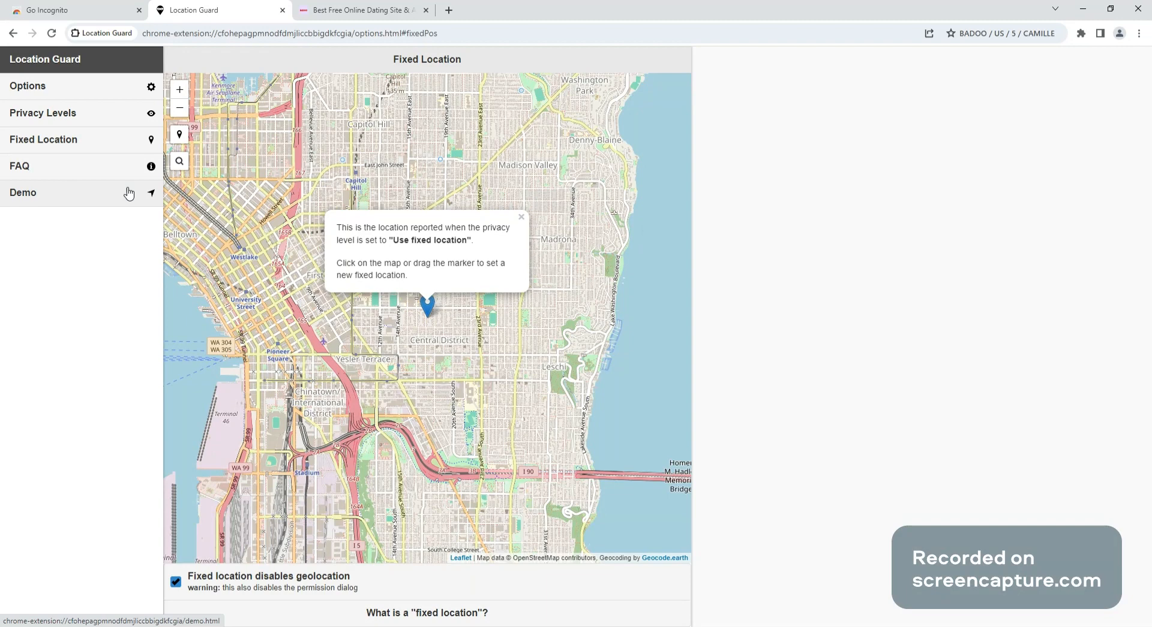
pyautogui.moveTo(145, 199)
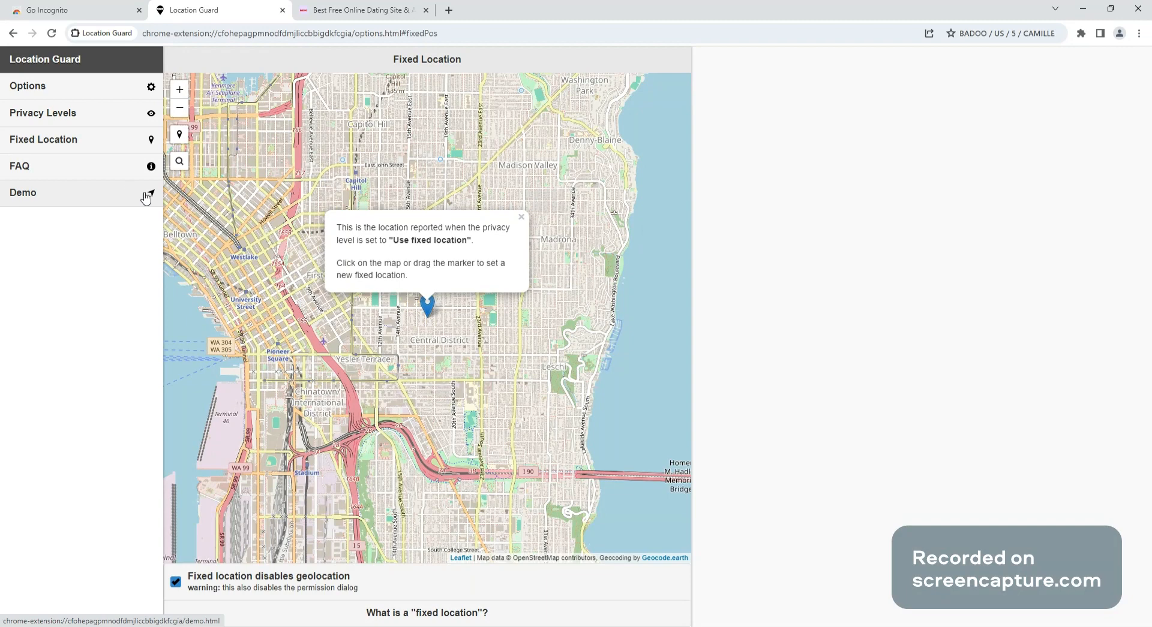
# - Run through the Location Guard demo tour and close it on the Seattle fixed-location marker
pyautogui.click(23, 192)
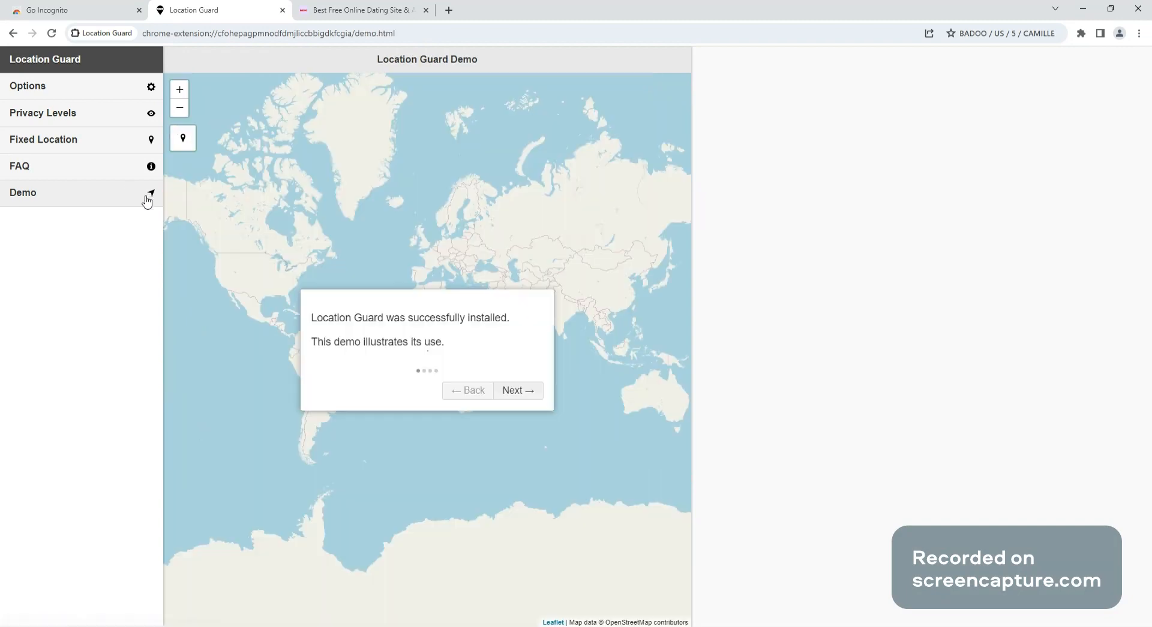
pyautogui.click(517, 389)
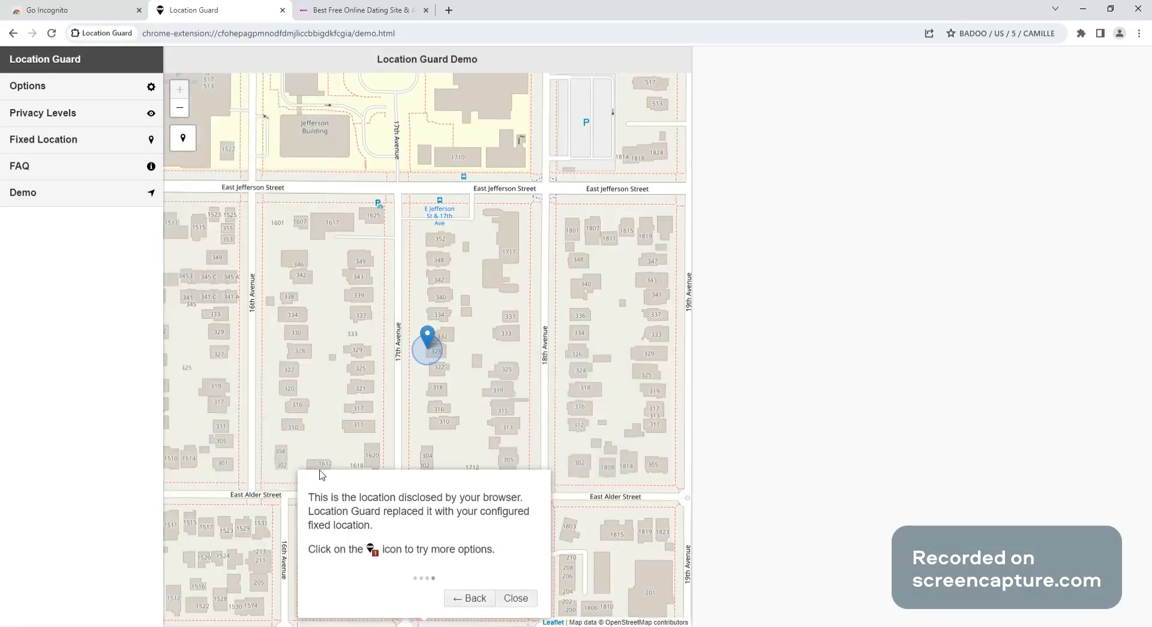
pyautogui.moveTo(520, 517)
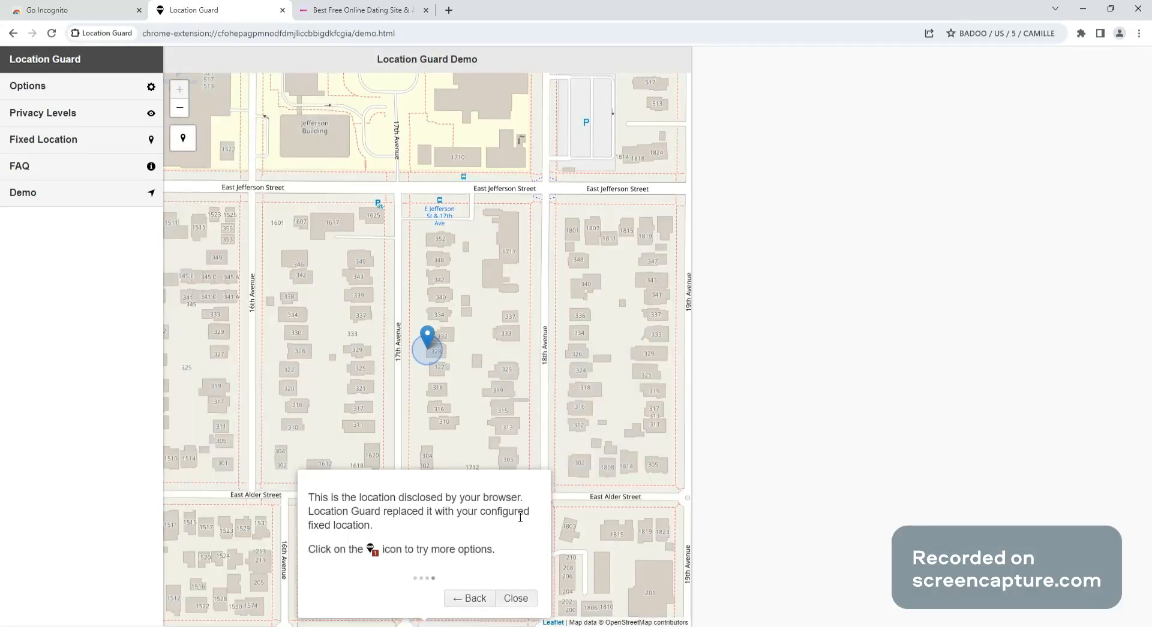
pyautogui.click(514, 598)
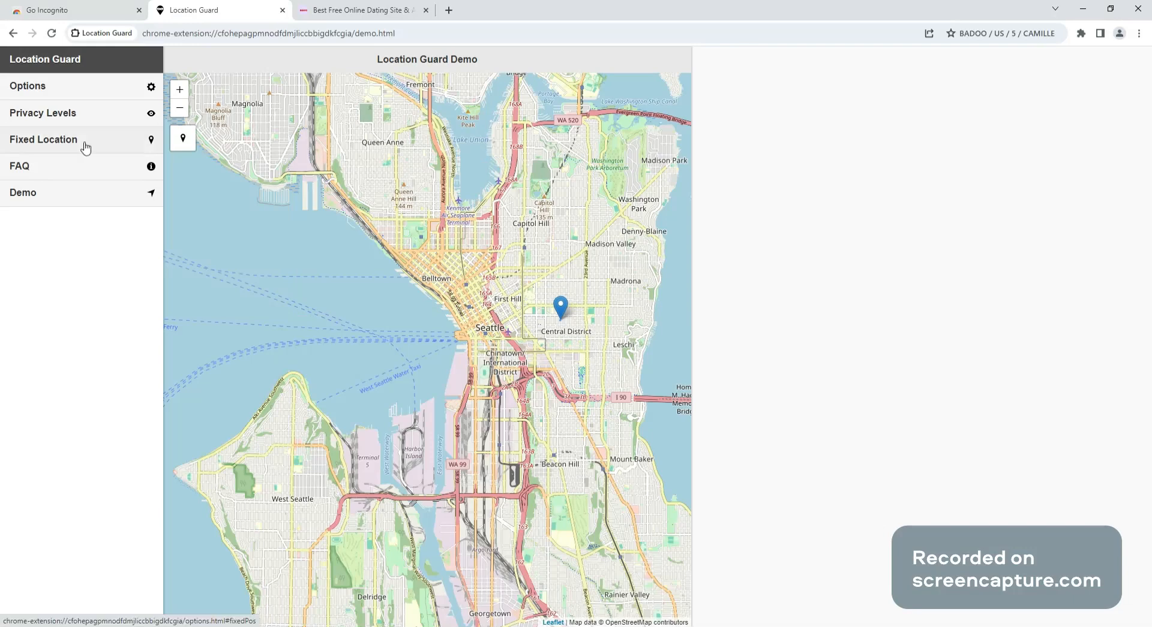
# - Drop the Fixed Location marker in northwest Portland, Oregon, replacing the Seattle position
pyautogui.click(43, 140)
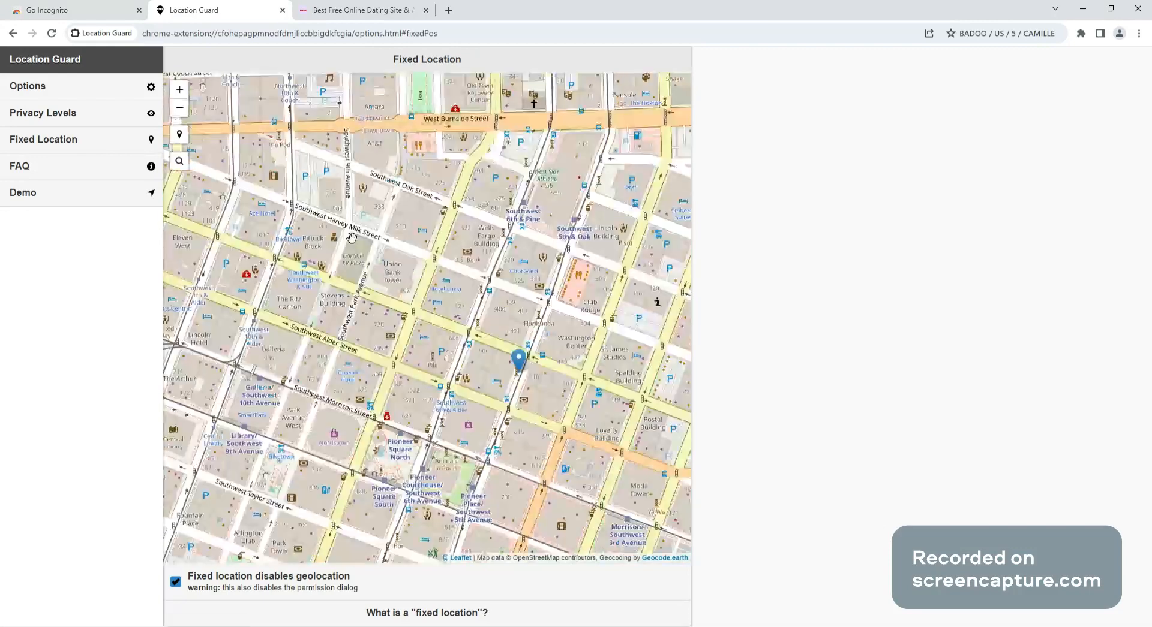
pyautogui.moveTo(353, 235); pyautogui.dragTo(468, 321)
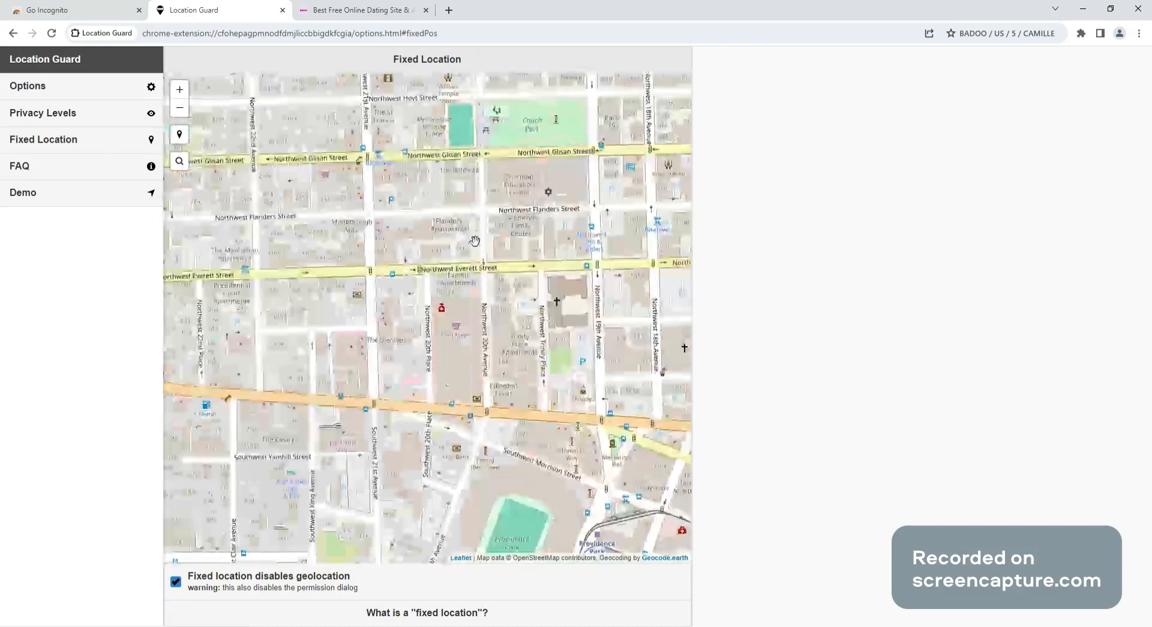
pyautogui.click(449, 200)
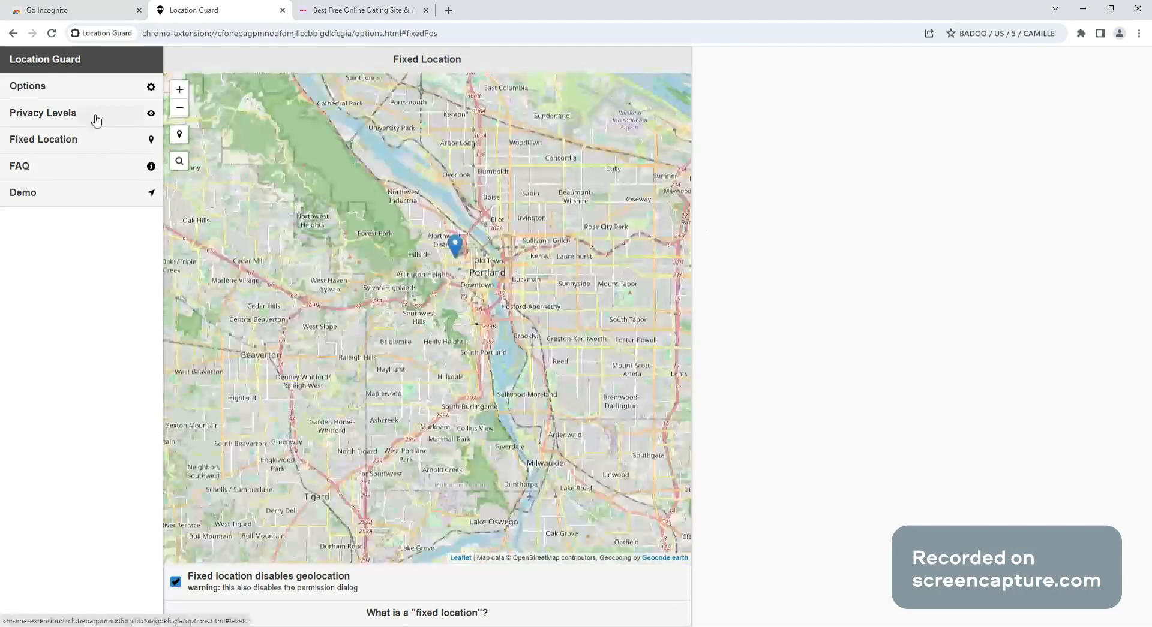
pyautogui.click(27, 89)
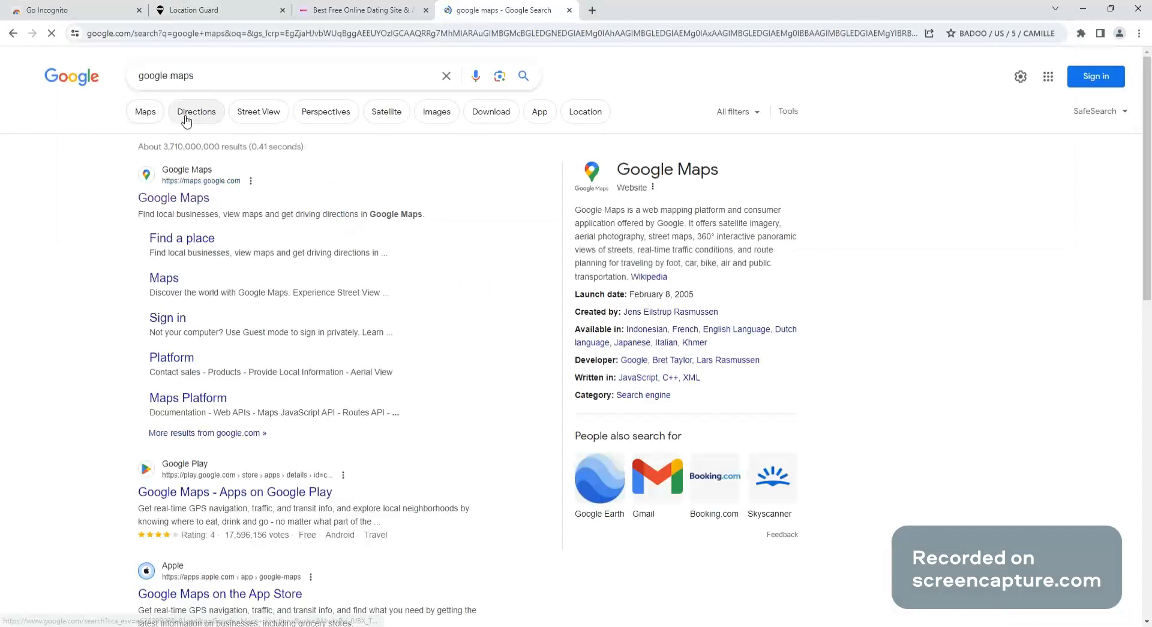
# - Switch the results to Directions and launch Google Maps centered on northwest Portland
pyautogui.click(196, 111)
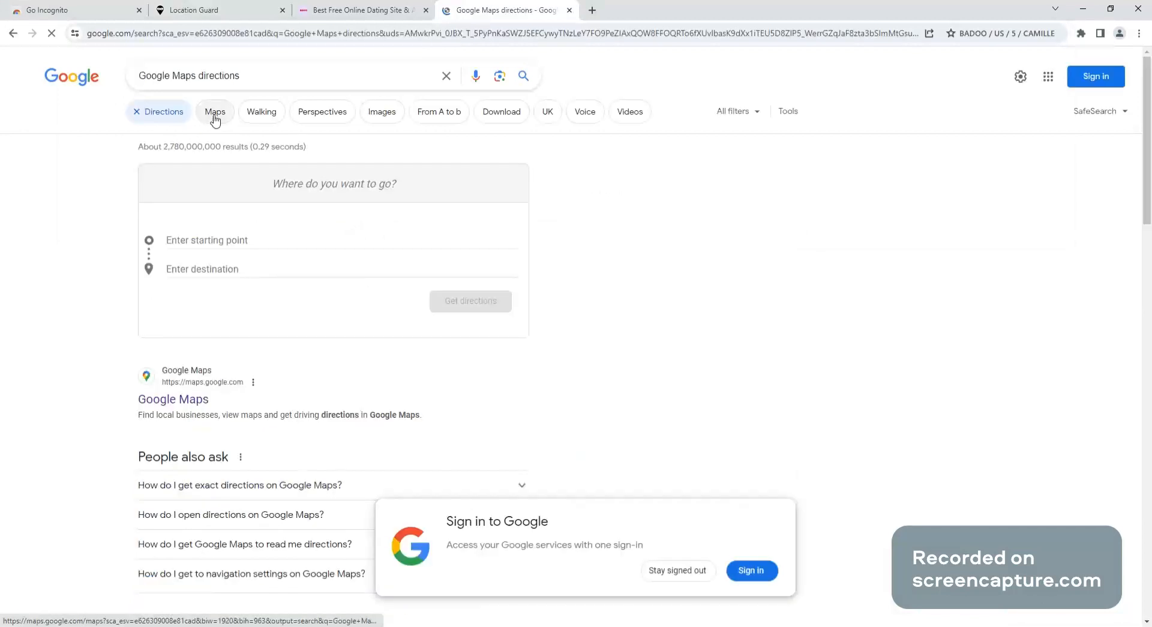
pyautogui.click(215, 111)
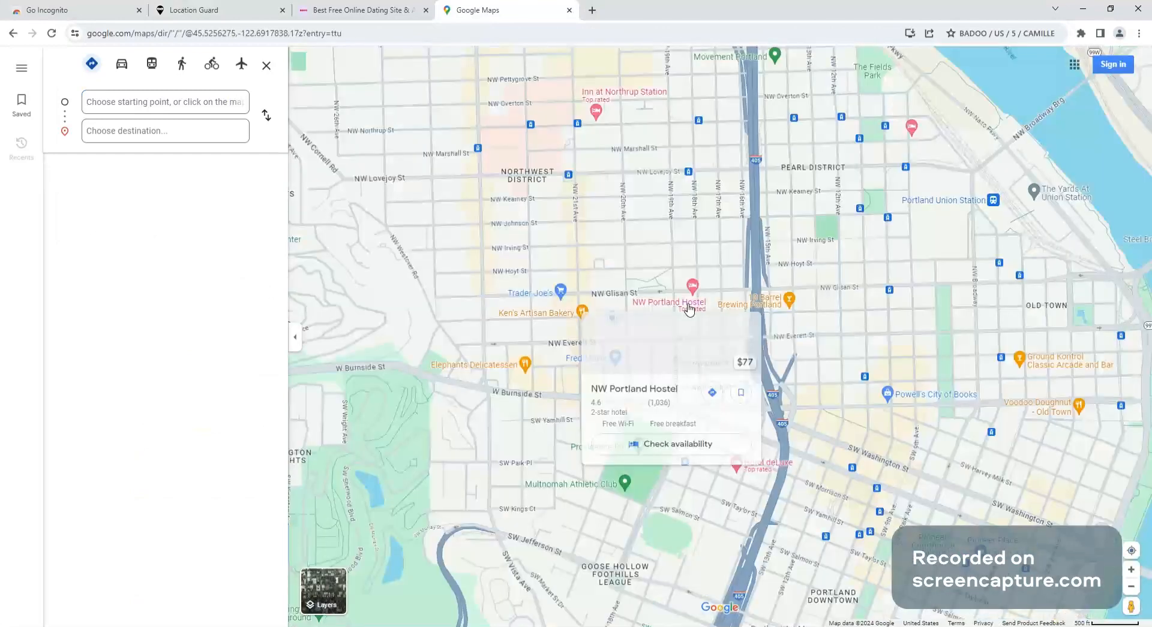
# - Zoom out to verify the blue current-location dot sits northwest of downtown Portland
pyautogui.scroll(-3)
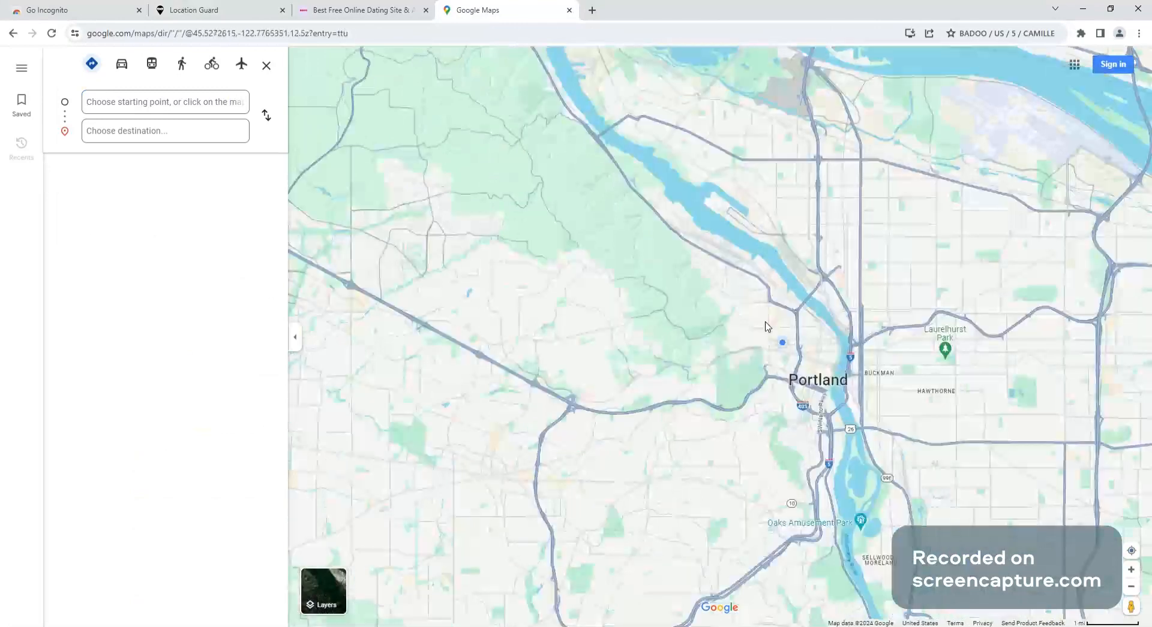
pyautogui.moveTo(848, 357)
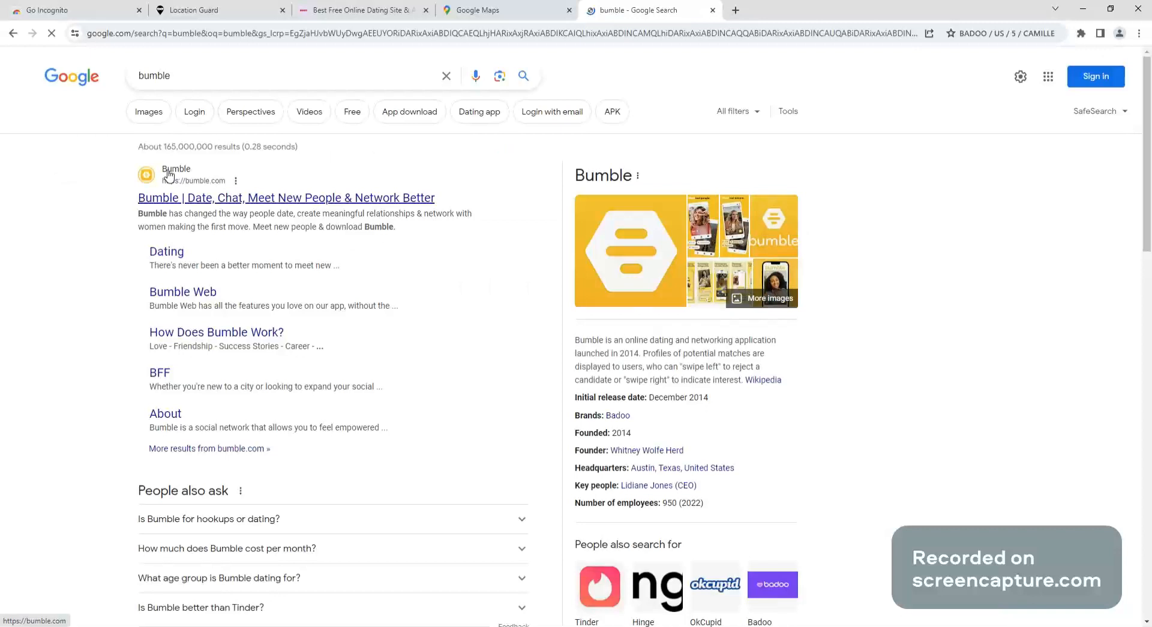
# - Follow the 'Bumble | Date, Chat, Meet New People & Network Better' result to bumble.com
pyautogui.click(285, 197)
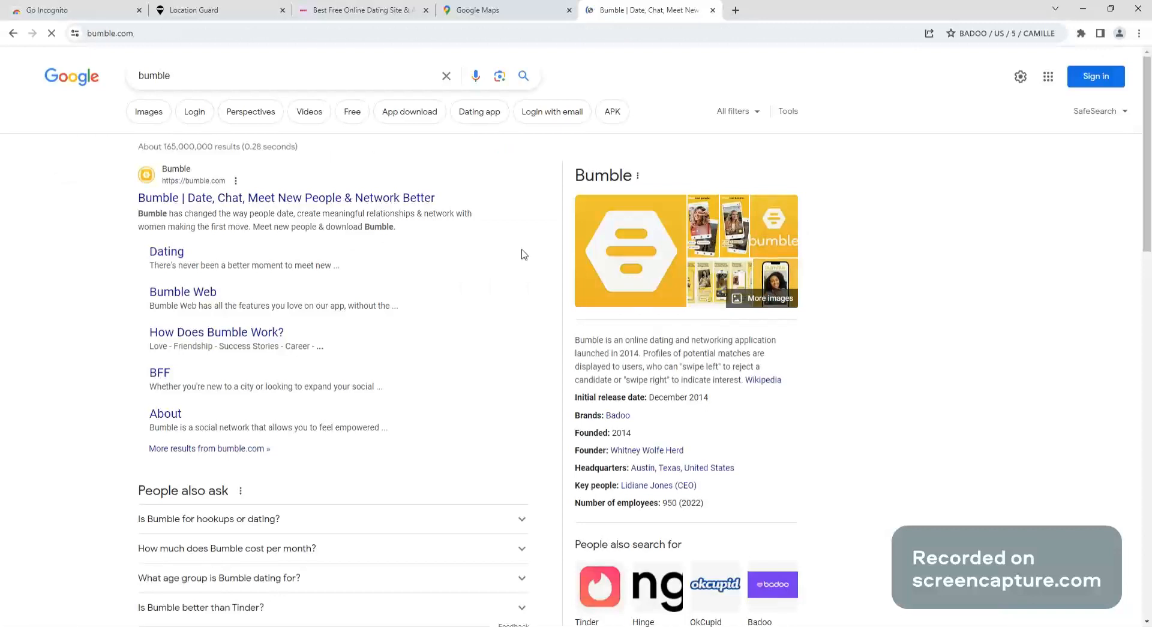